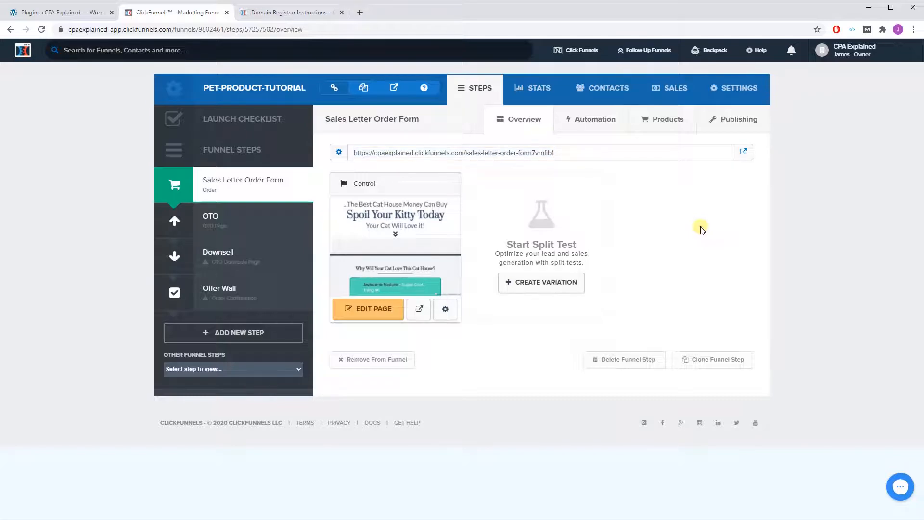
Go to Account Settings > Domains and start adding a new domain.
{"action": "left_click", "coordinate": [864, 50]}
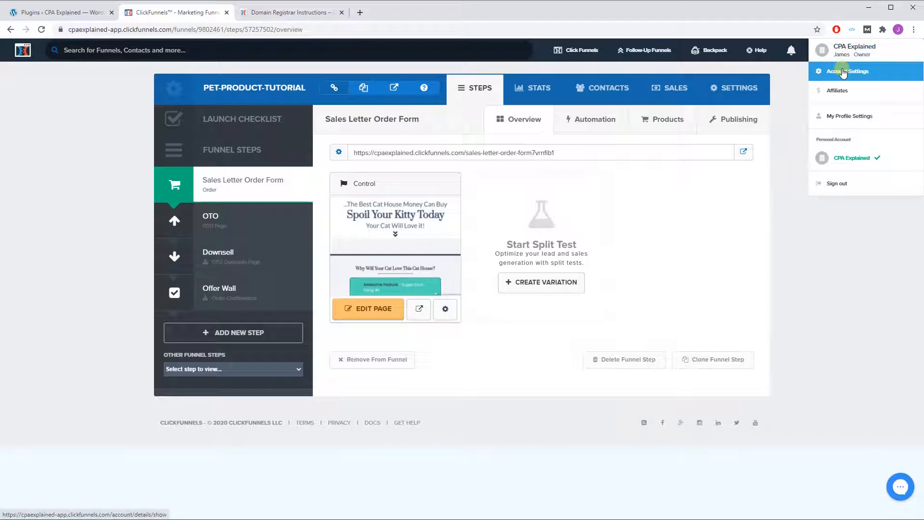
{"action": "left_click", "coordinate": [848, 72]}
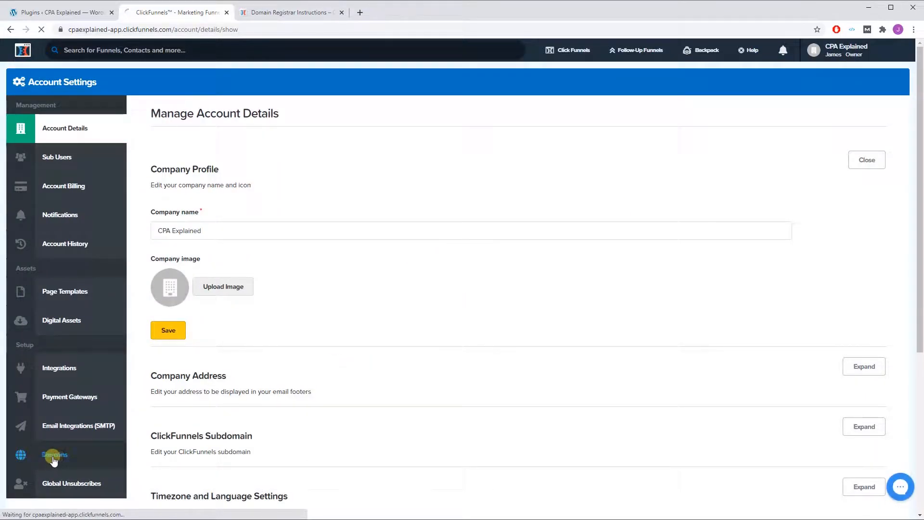
{"action": "left_click", "coordinate": [54, 454]}
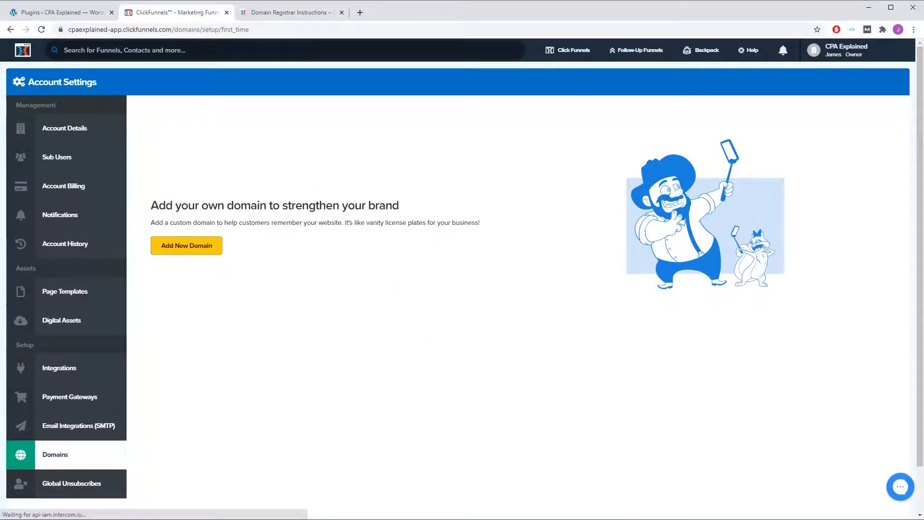
{"action": "left_click", "coordinate": [186, 245]}
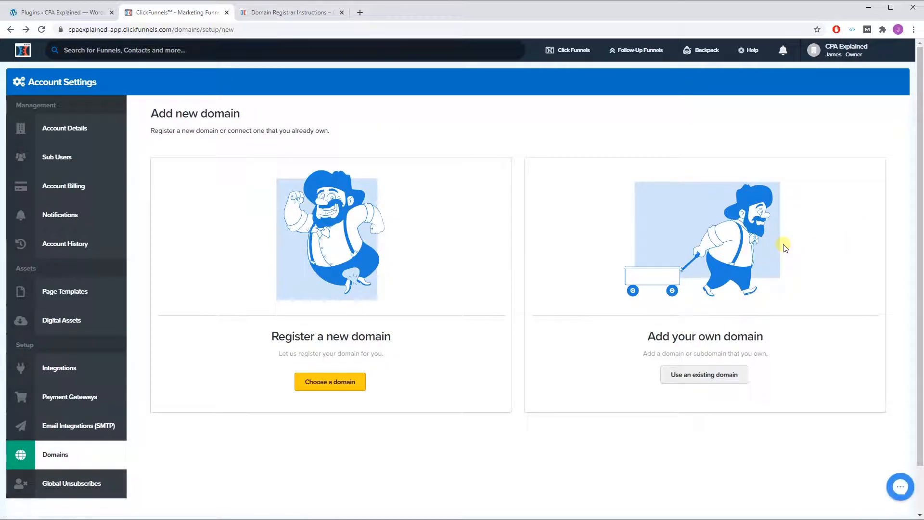
{"action": "mouse_move", "coordinate": [801, 265]}
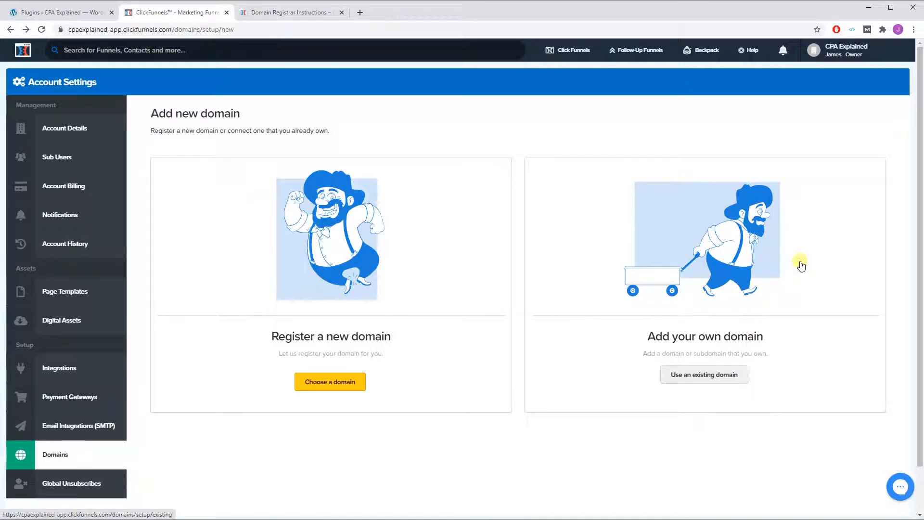
{"action": "mouse_move", "coordinate": [703, 375]}
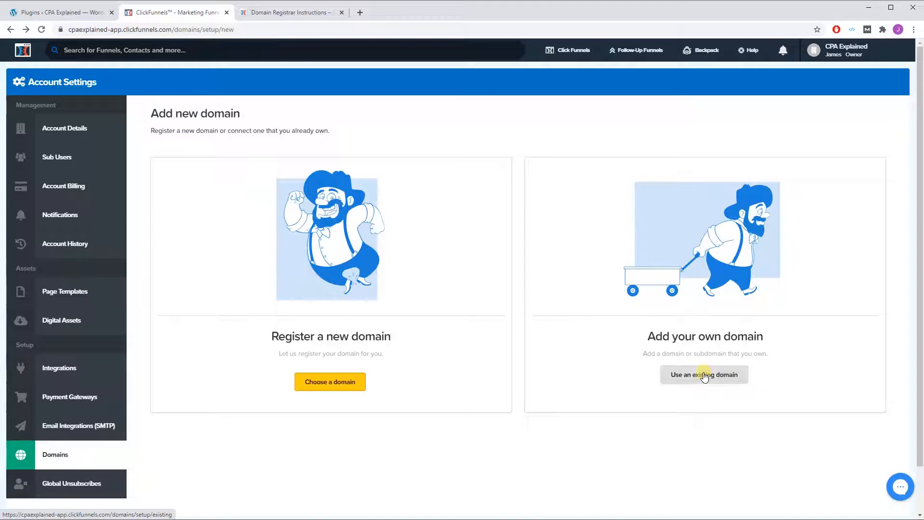
Choose 'Use an existing domain' and begin entering the domain name (www).
{"action": "left_click", "coordinate": [704, 374]}
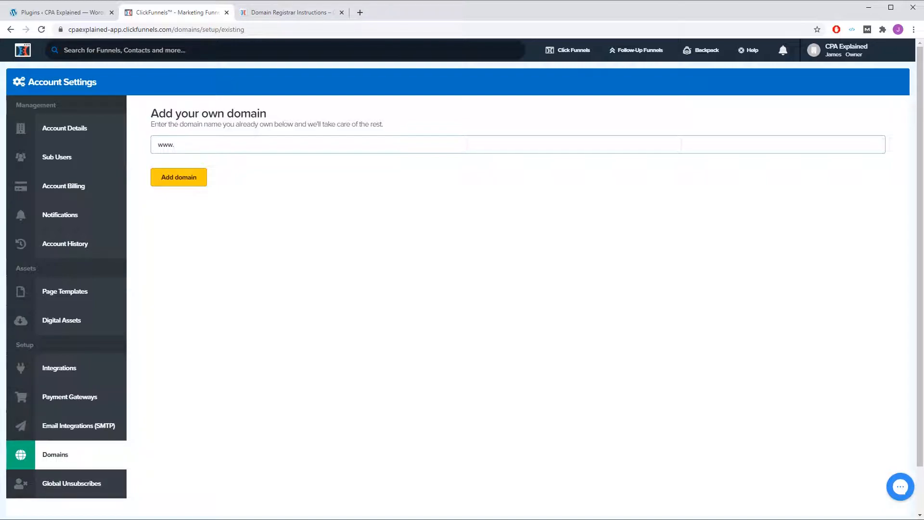
{"action": "left_click", "coordinate": [307, 145]}
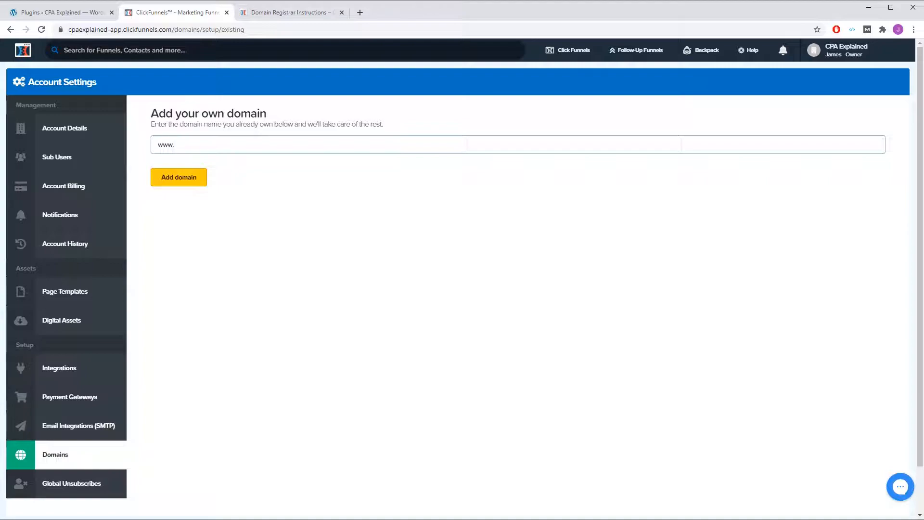
{"action": "mouse_move", "coordinate": [409, 222]}
{"action": "type", "text": "."}
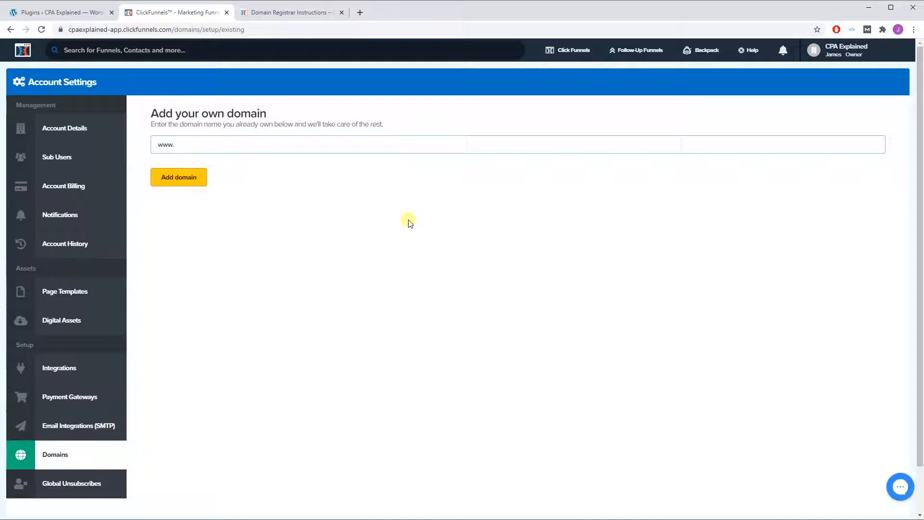
{"action": "mouse_move", "coordinate": [286, 208]}
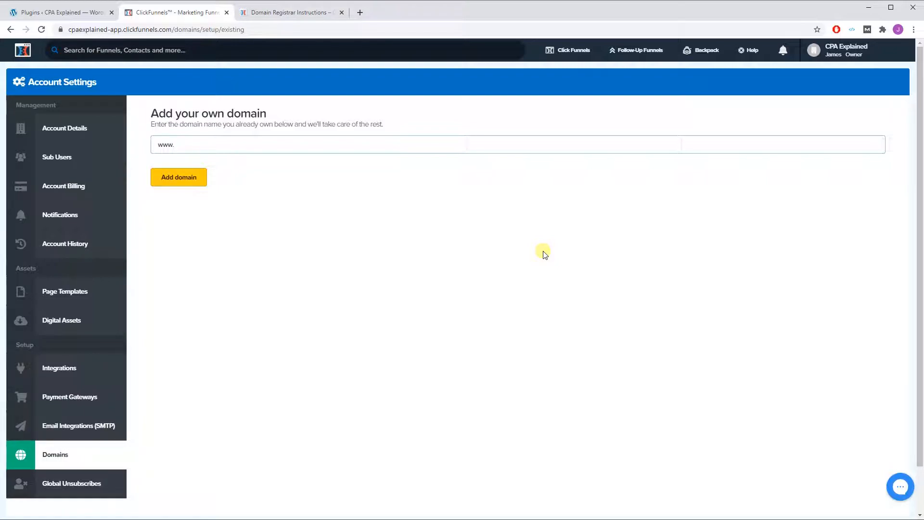
Search the WordPress plugin directory for 'clickfunnels', then install and activate the ClickFunnels plugin.
{"action": "left_click", "coordinate": [59, 11]}
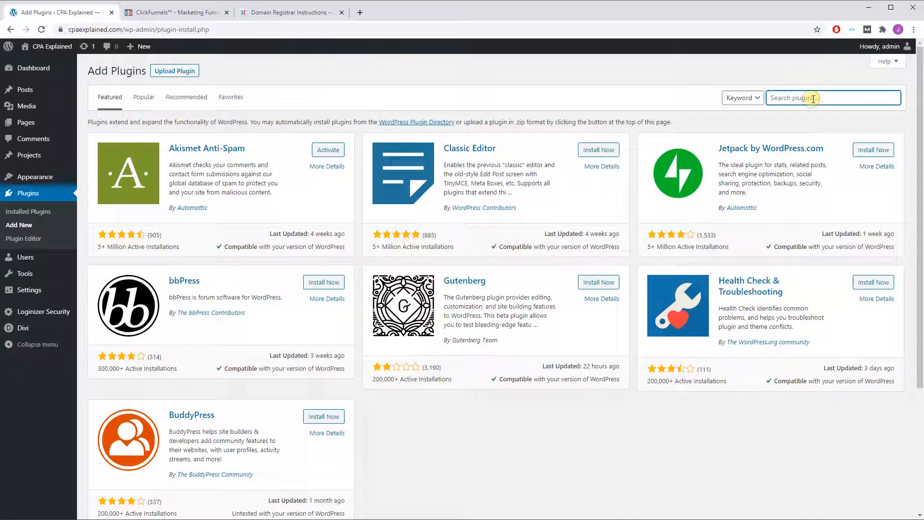
{"action": "type", "text": "clickfunnels"}
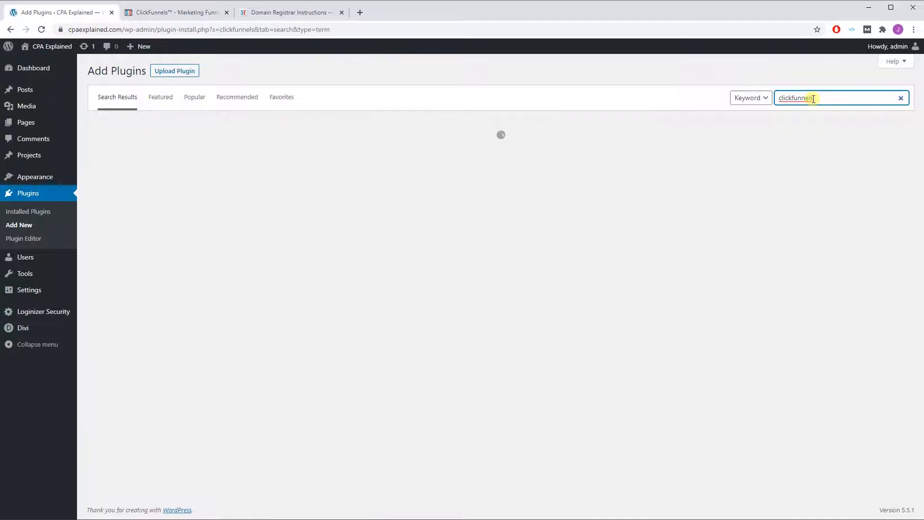
{"action": "key", "text": "Enter"}
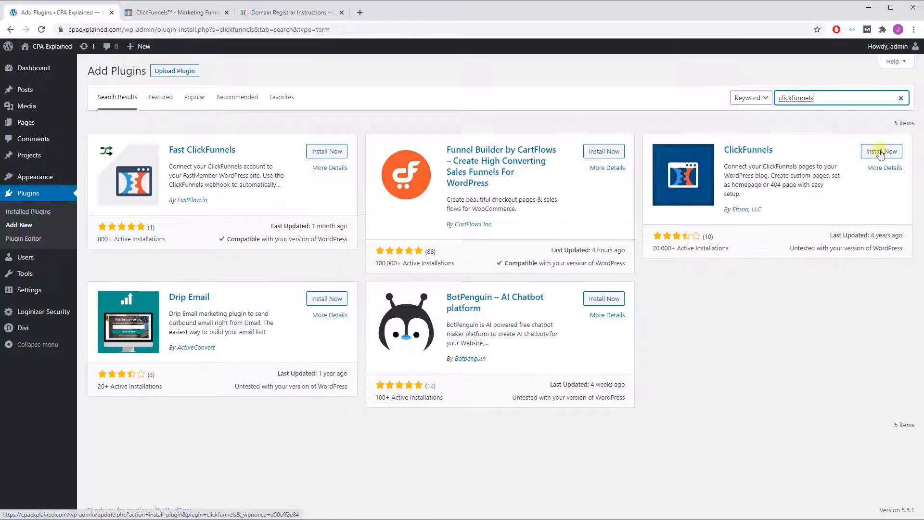
{"action": "left_click", "coordinate": [880, 151]}
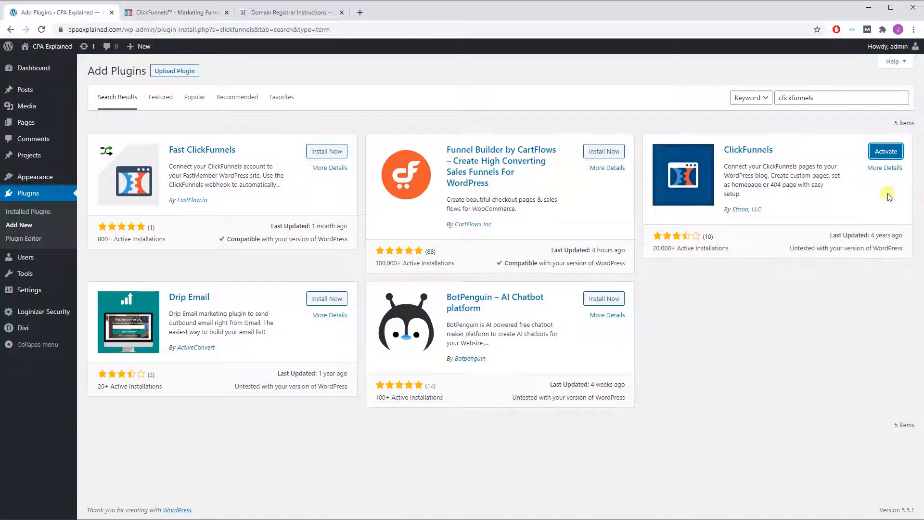
{"action": "left_click", "coordinate": [885, 151]}
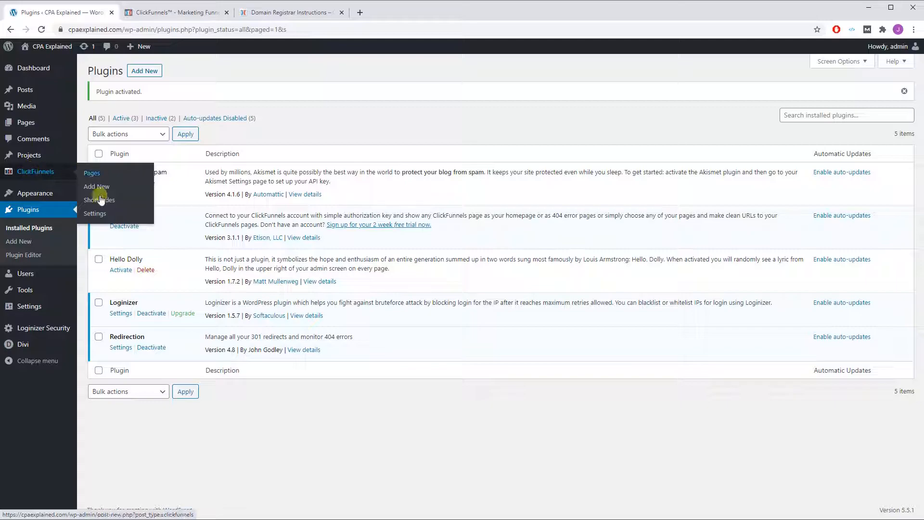
Bring up the plugin's API Connection settings, showing empty email and token fields.
{"action": "left_click", "coordinate": [95, 214]}
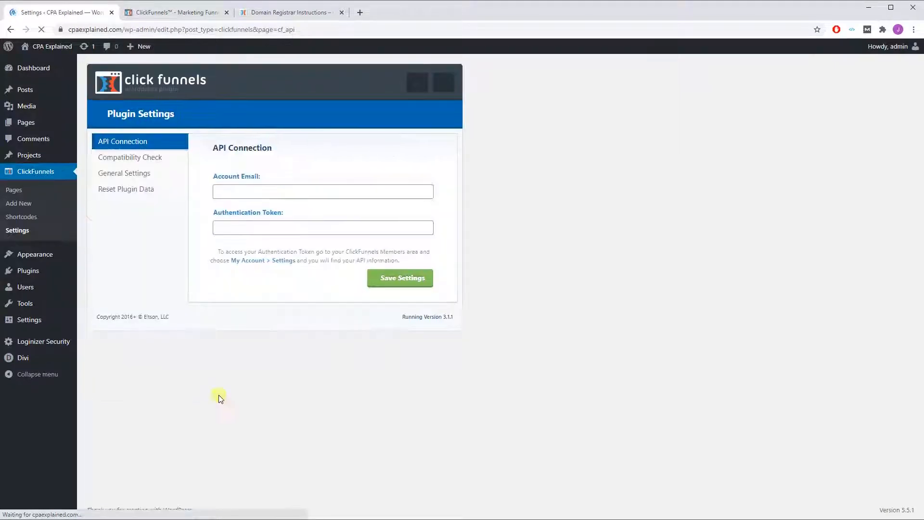
{"action": "left_click", "coordinate": [400, 278]}
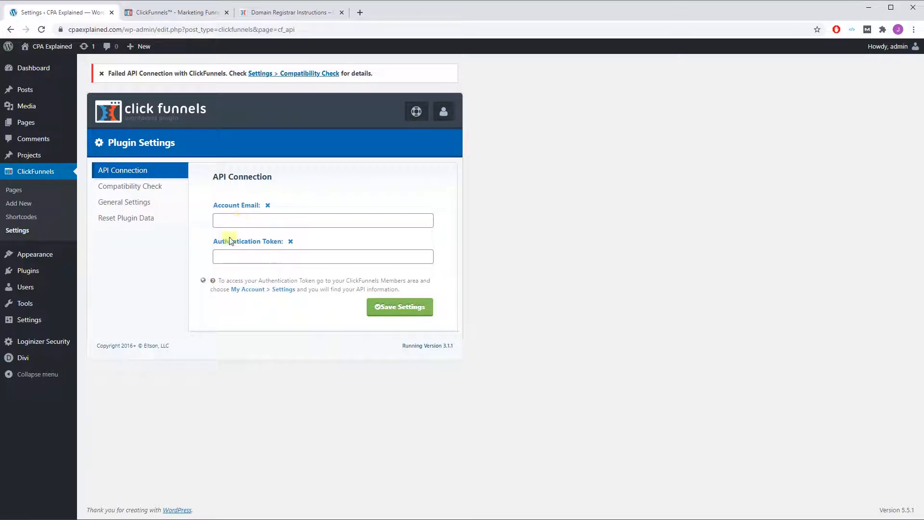
{"action": "mouse_move", "coordinate": [601, 310]}
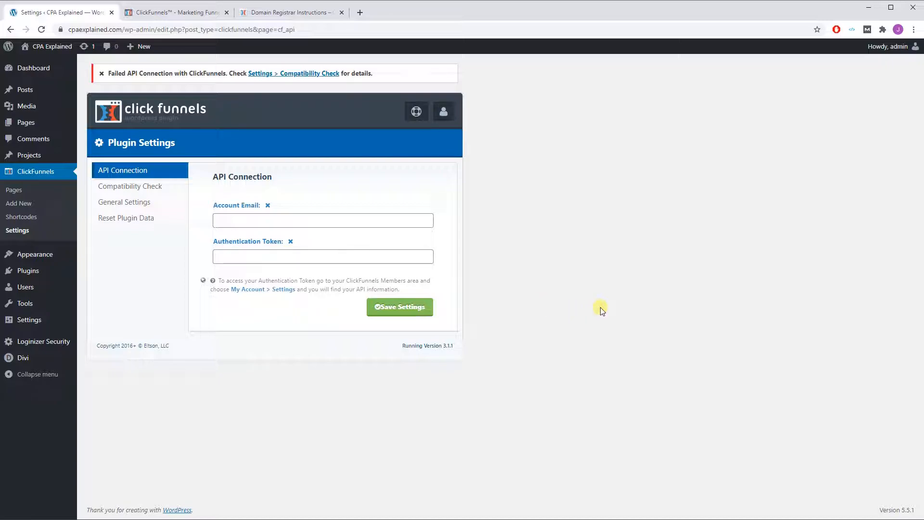
{"action": "mouse_move", "coordinate": [164, 19]}
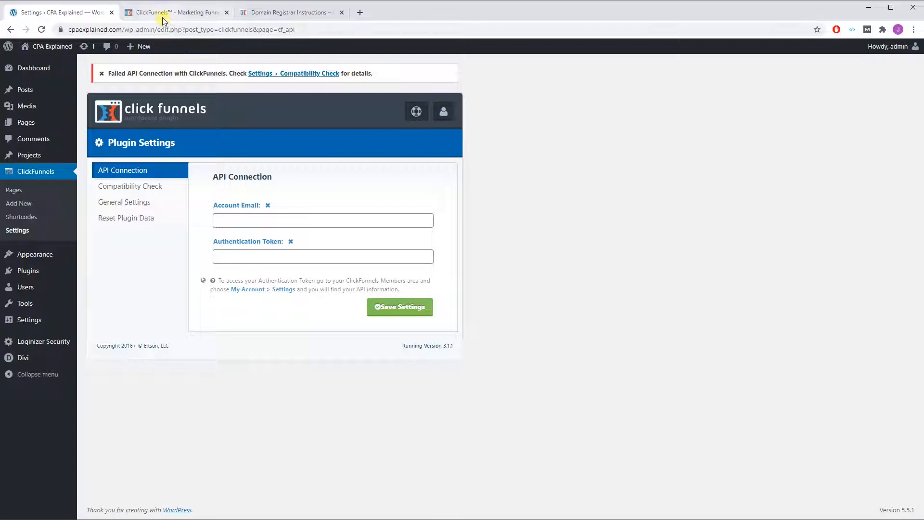
In ClickFunnels Account Settings, scroll to the WordPress API key section.
{"action": "left_click", "coordinate": [174, 12]}
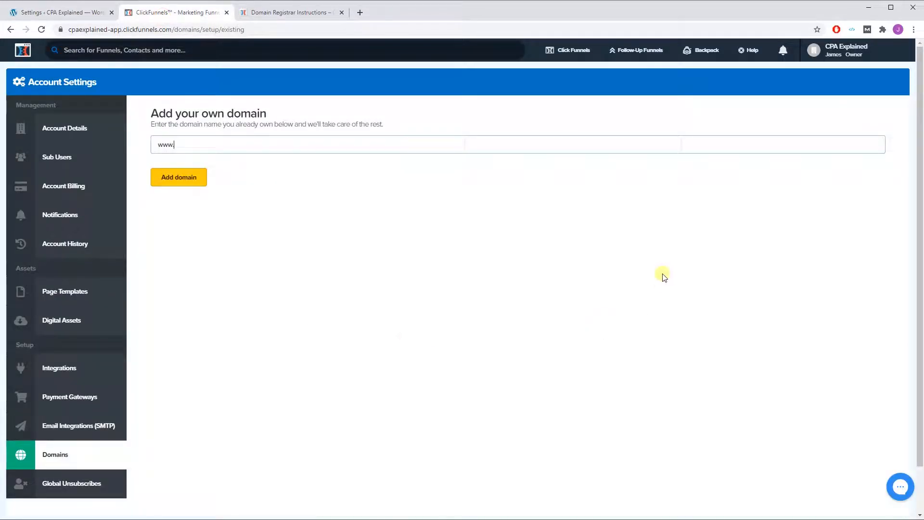
{"action": "left_click", "coordinate": [844, 50]}
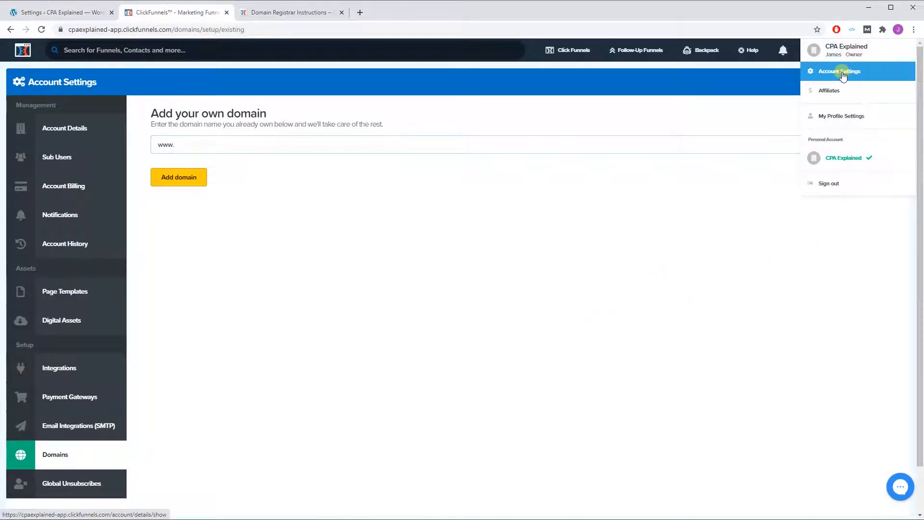
{"action": "left_click", "coordinate": [839, 71]}
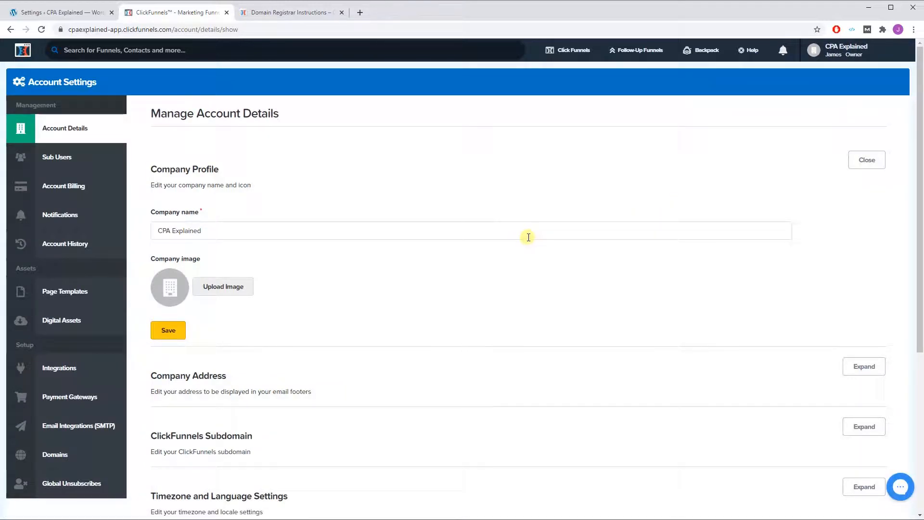
{"action": "scroll", "scroll_direction": "down", "scroll_amount": 3}
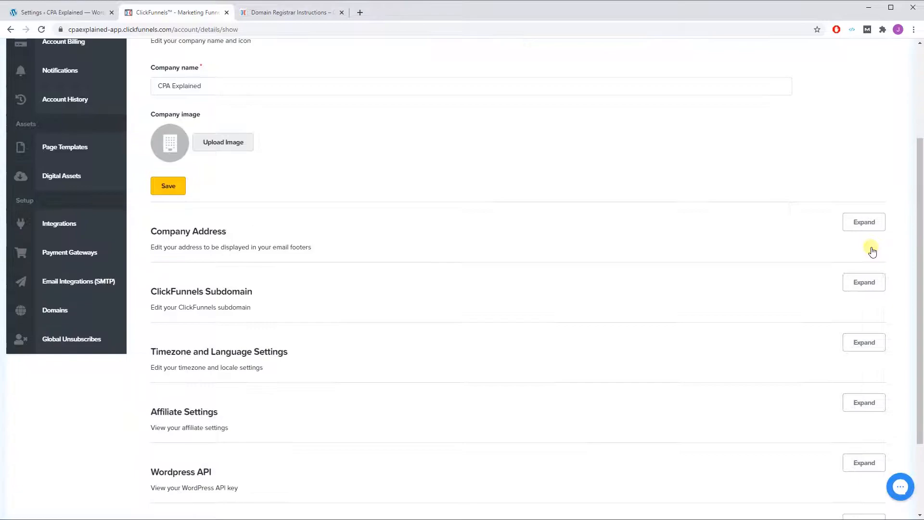
{"action": "scroll", "scroll_direction": "down", "scroll_amount": 3}
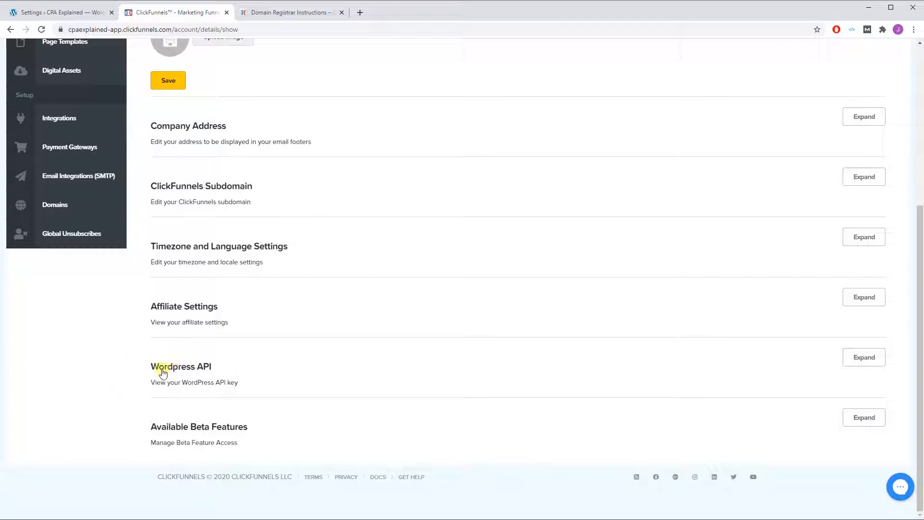
{"action": "mouse_move", "coordinate": [238, 373]}
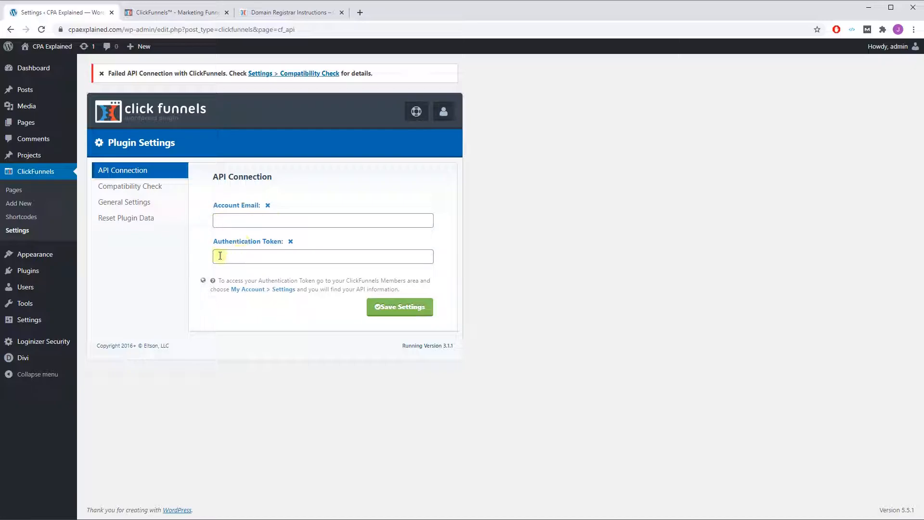
{"action": "left_click", "coordinate": [173, 11]}
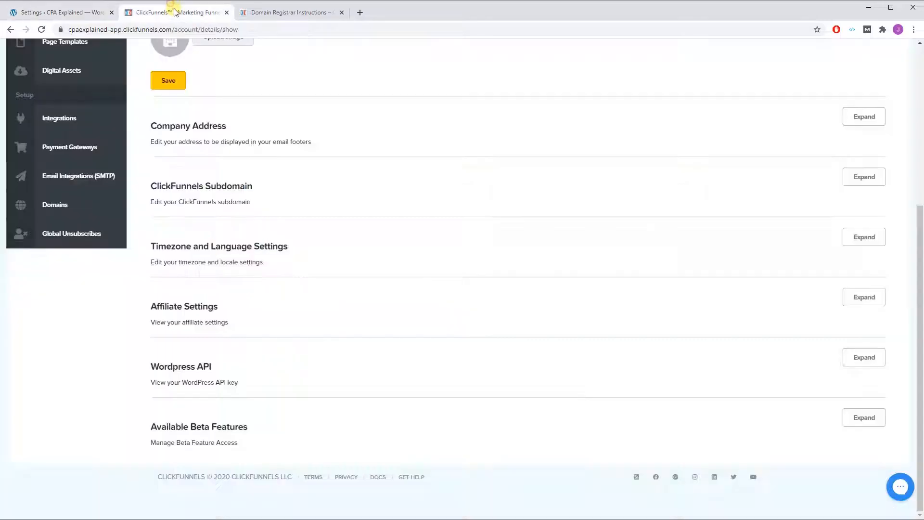
Save the API credentials in WordPress and confirm the Compatibility Check shows API Authorization connected.
{"action": "left_click", "coordinate": [59, 12]}
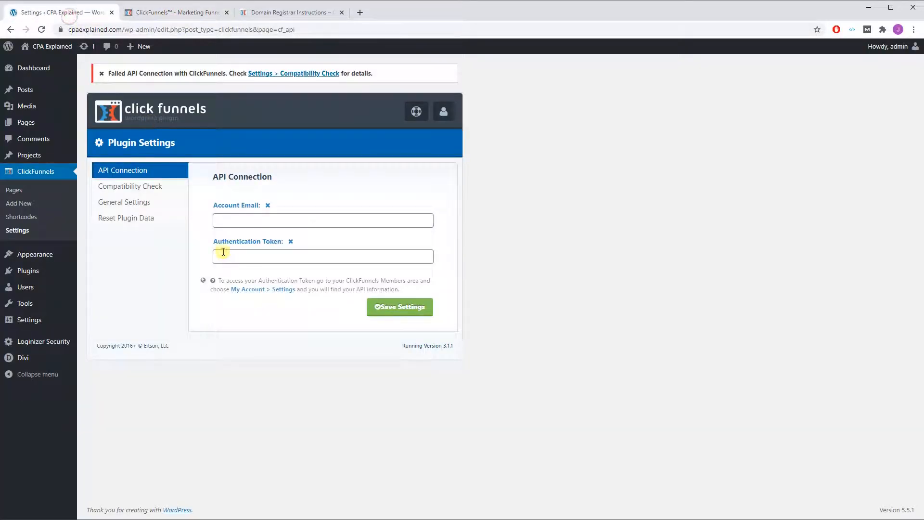
{"action": "mouse_move", "coordinate": [453, 309]}
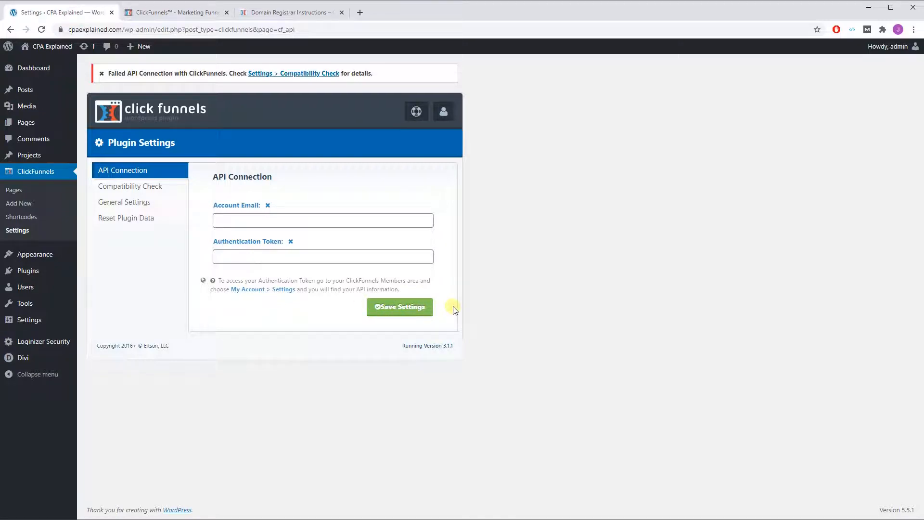
{"action": "mouse_move", "coordinate": [498, 307]}
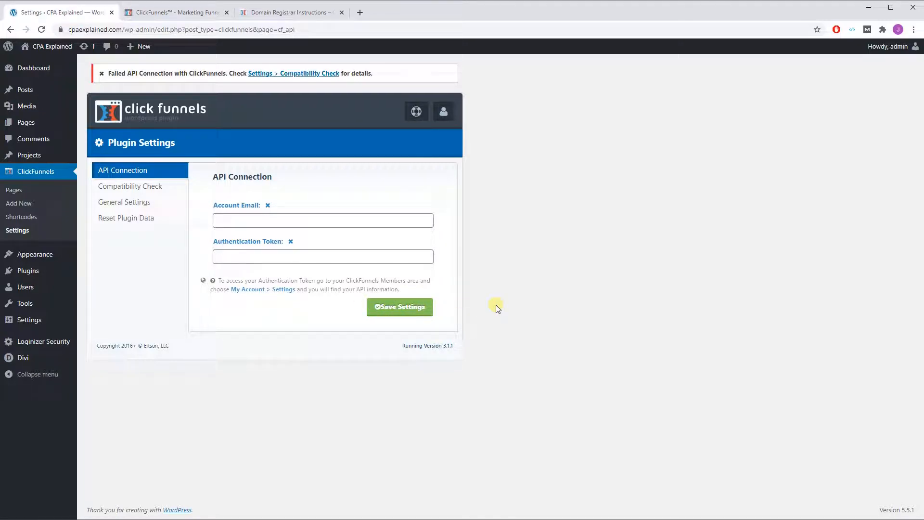
{"action": "left_click", "coordinate": [129, 186]}
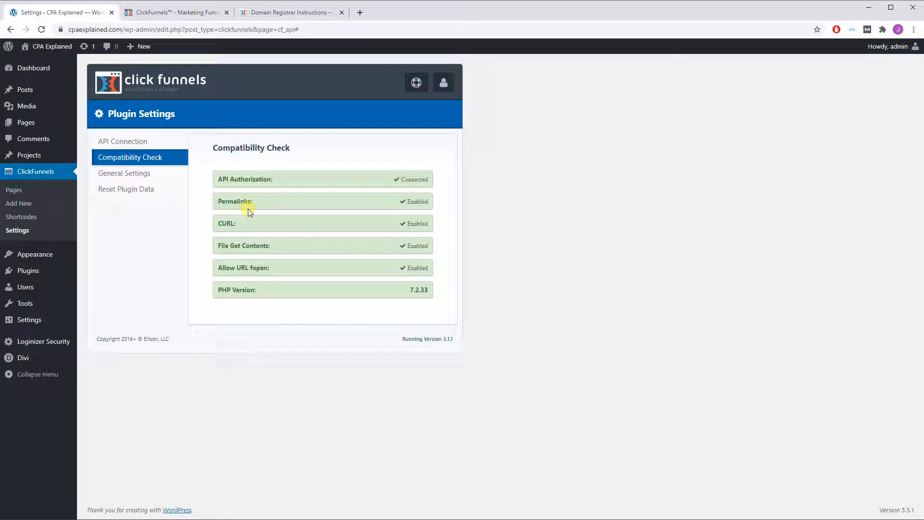
{"action": "mouse_move", "coordinate": [220, 209]}
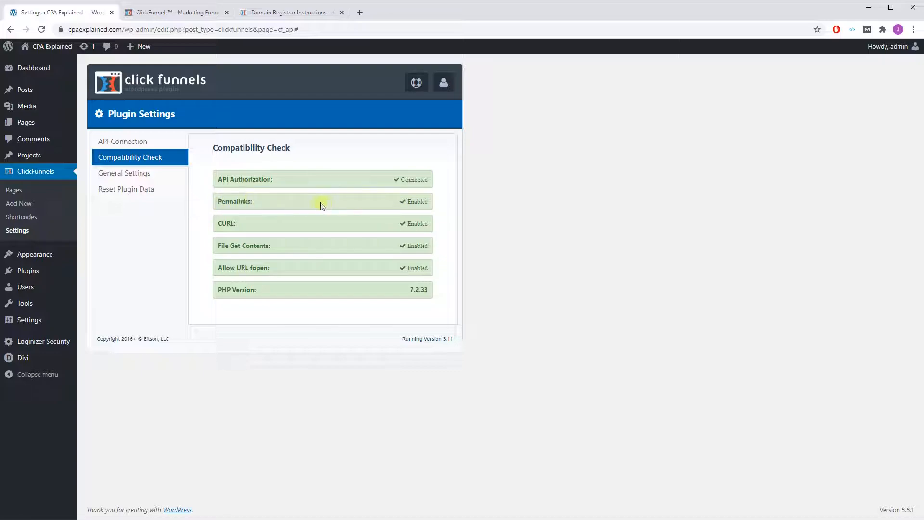
{"action": "mouse_move", "coordinate": [29, 319]}
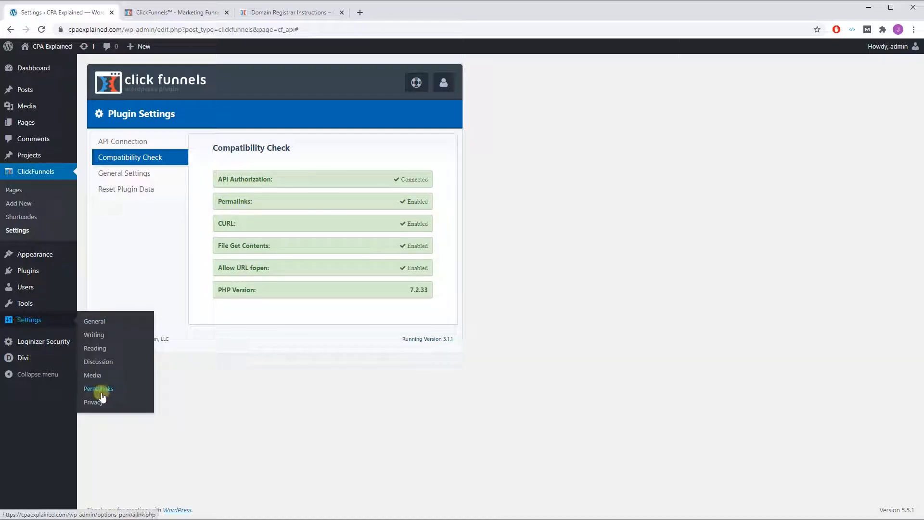
Check permalinks are set to Post name, then view the empty ClickFunnels Pages list.
{"action": "left_click", "coordinate": [98, 388]}
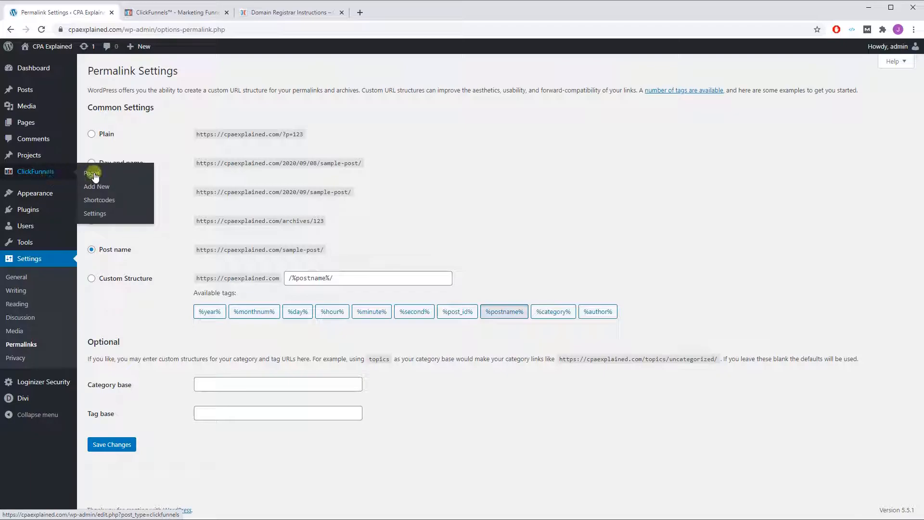
{"action": "left_click", "coordinate": [92, 173]}
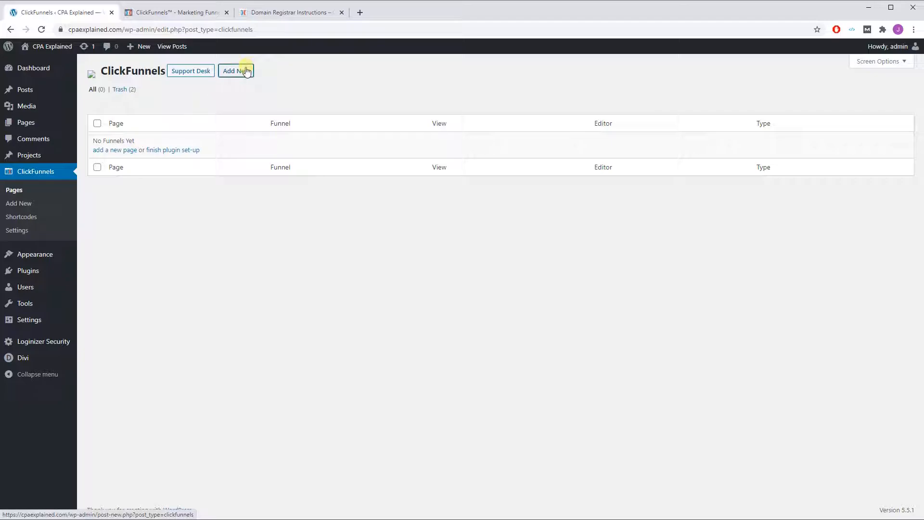
Create a Regular Page for the Tutorial funnel's Optin step with custom slug 'join' and save it.
{"action": "left_click", "coordinate": [236, 71]}
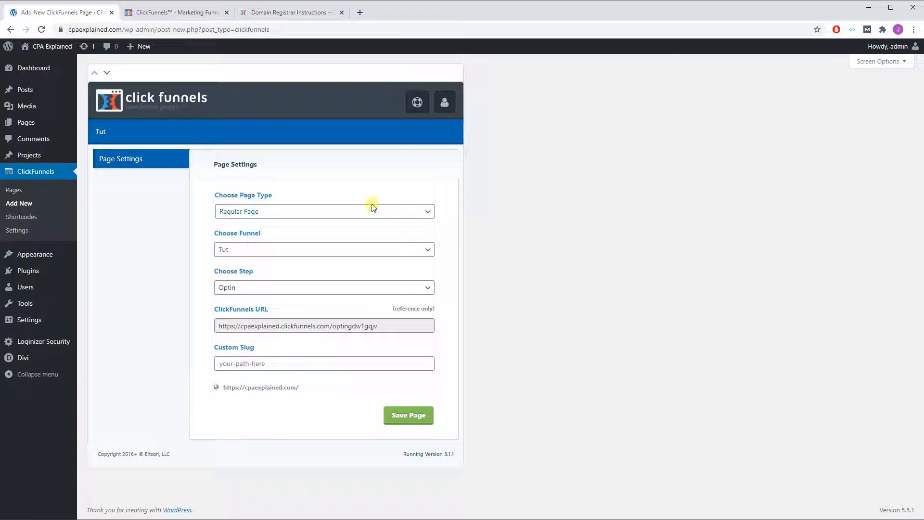
{"action": "left_click", "coordinate": [323, 211]}
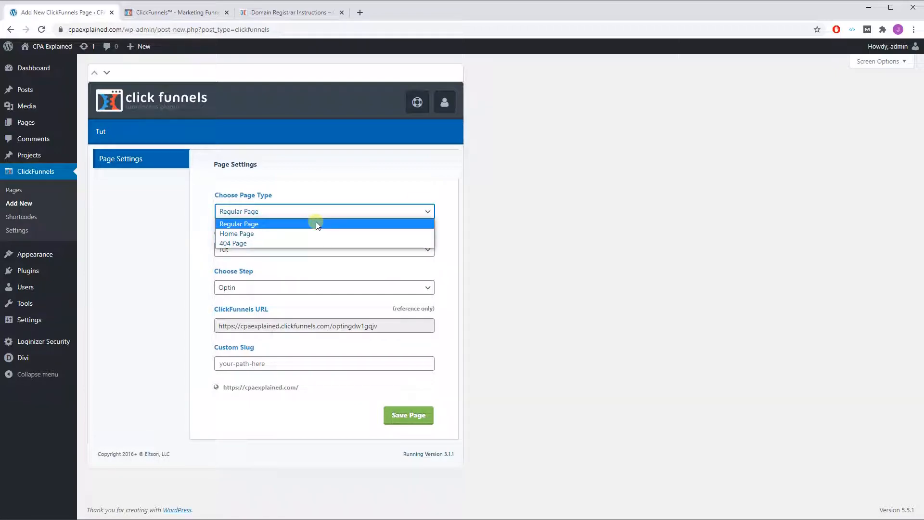
{"action": "left_click", "coordinate": [239, 223]}
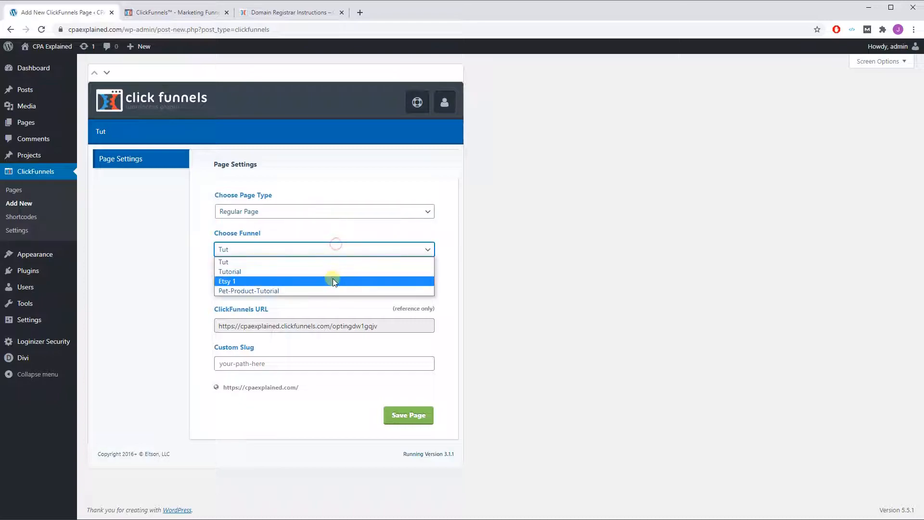
{"action": "left_click", "coordinate": [229, 271]}
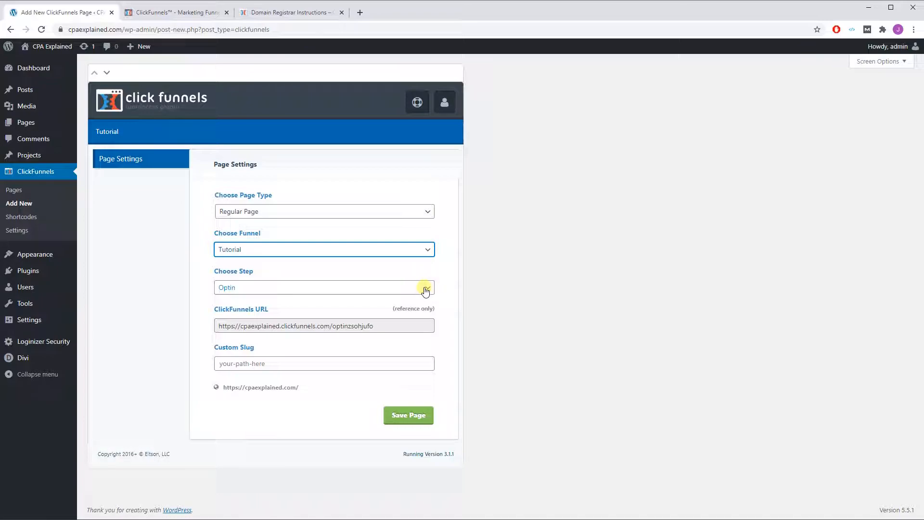
{"action": "left_click", "coordinate": [323, 287]}
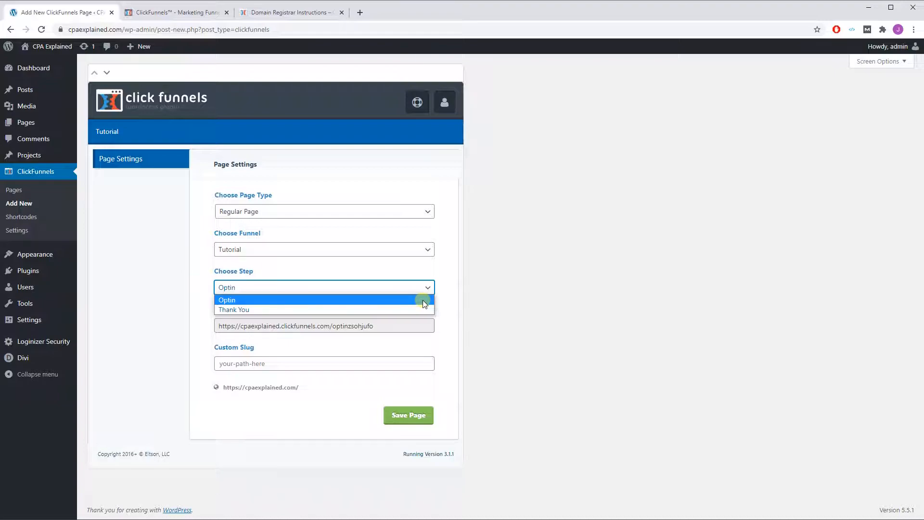
{"action": "type", "text": "join"}
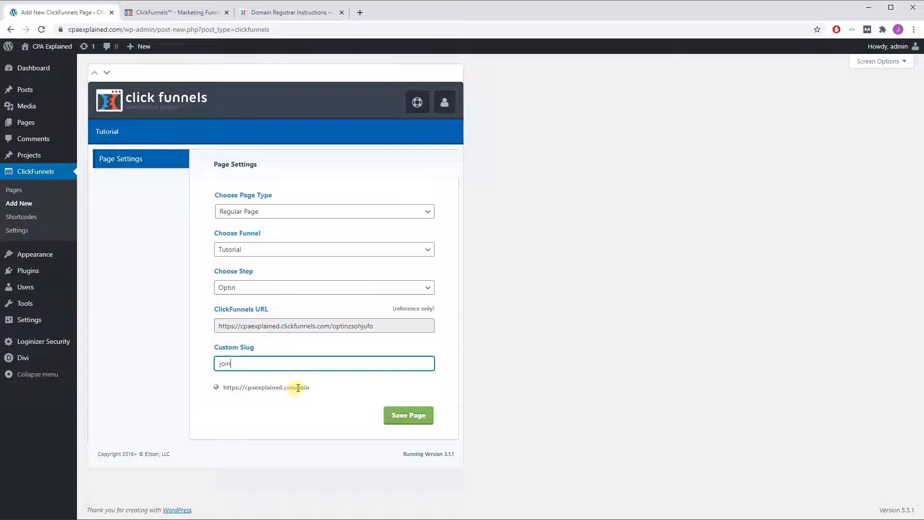
{"action": "left_click", "coordinate": [408, 414]}
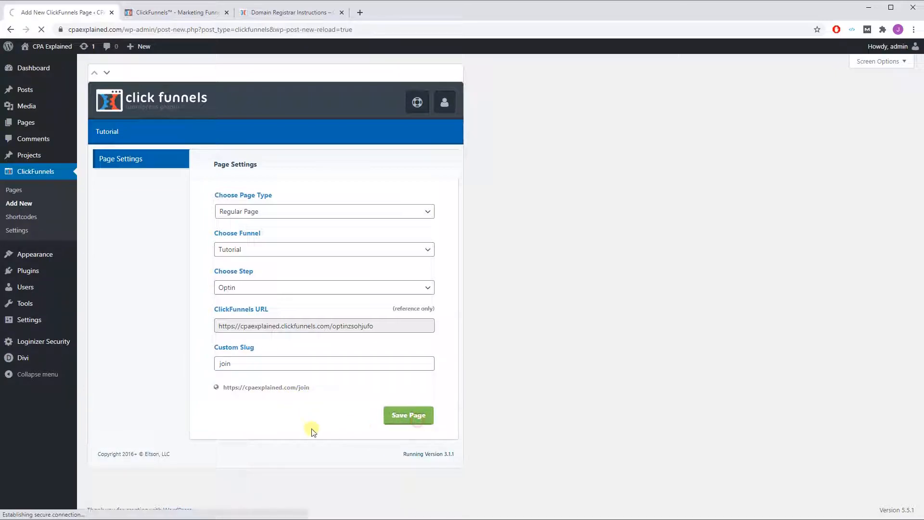
Preview the live cpaexplained.com/join page and try its free e-book optin signup.
{"action": "left_click", "coordinate": [408, 414]}
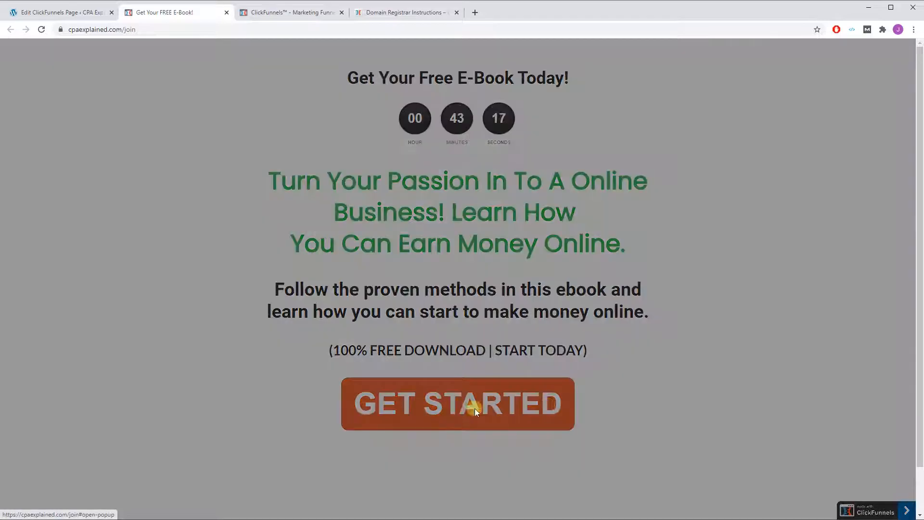
{"action": "left_click", "coordinate": [457, 404]}
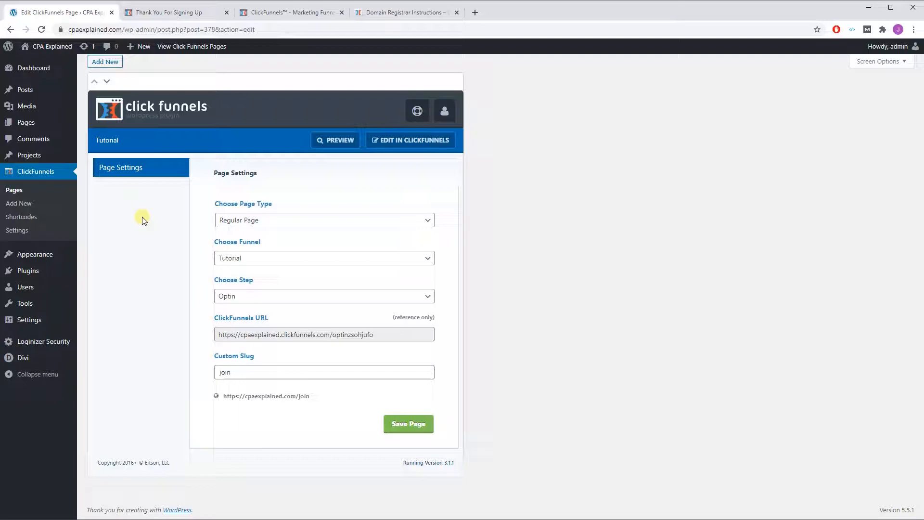
{"action": "mouse_move", "coordinate": [195, 228]}
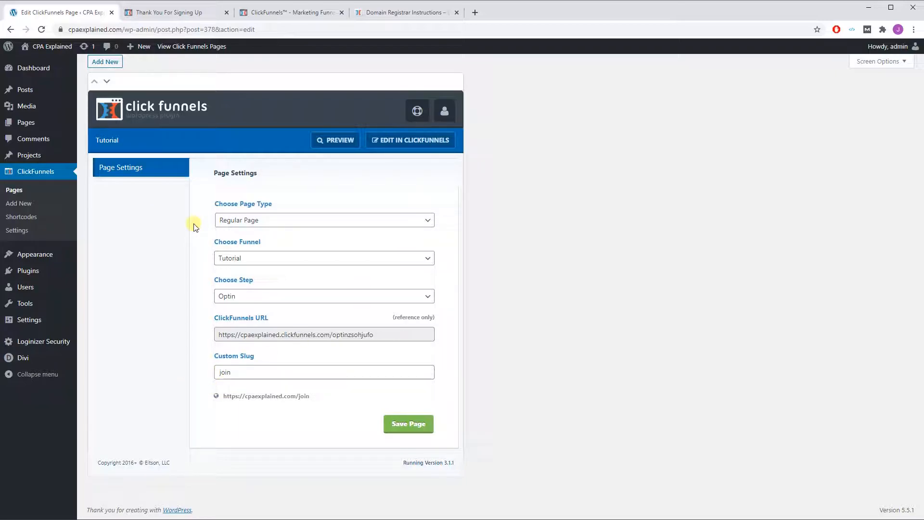
{"action": "mouse_move", "coordinate": [164, 239]}
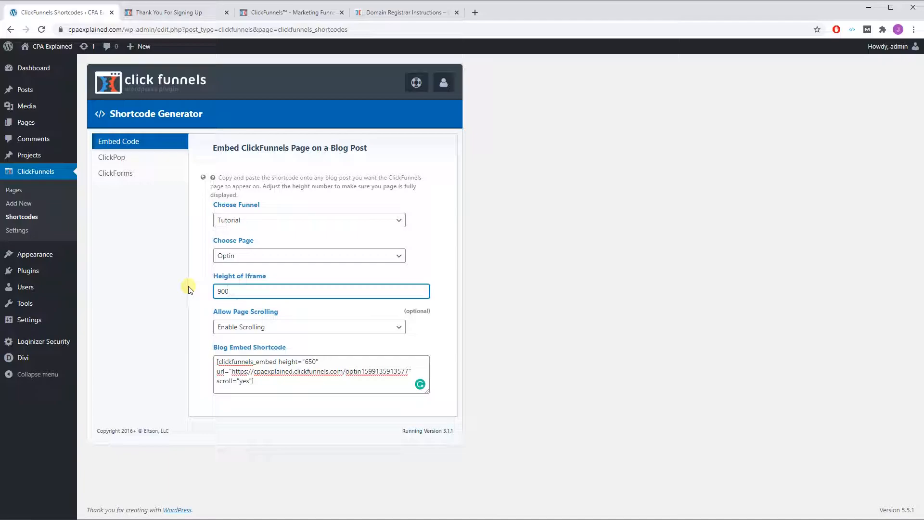
Set the embed shortcode to Disable Scrolling, then go to the site's All Pages list.
{"action": "left_click", "coordinate": [308, 326]}
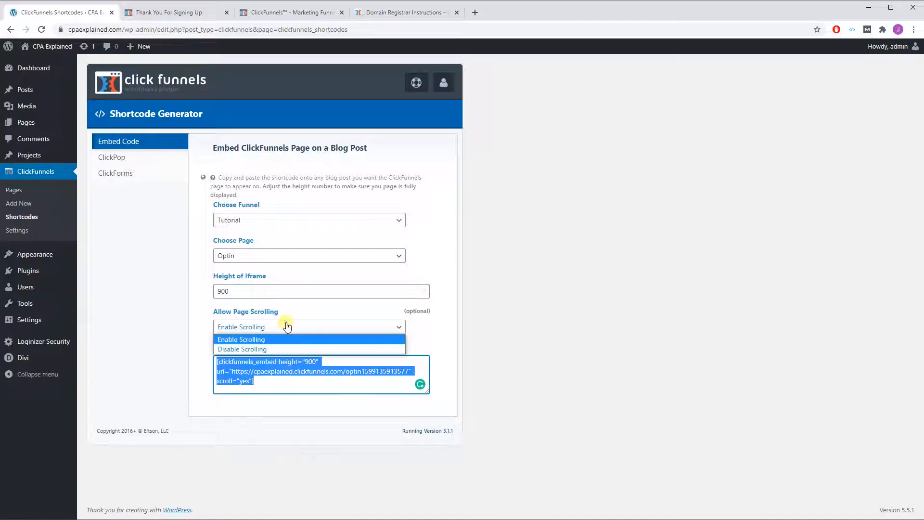
{"action": "left_click", "coordinate": [242, 349]}
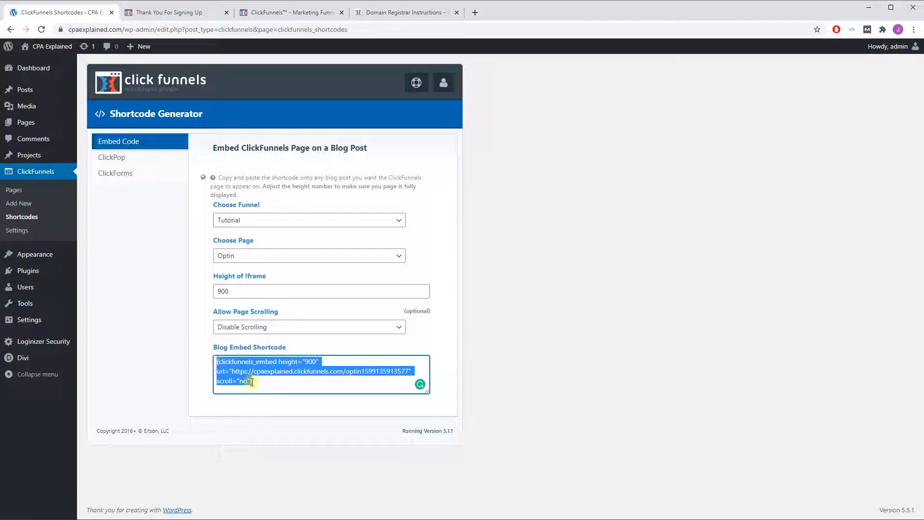
{"action": "mouse_move", "coordinate": [26, 122]}
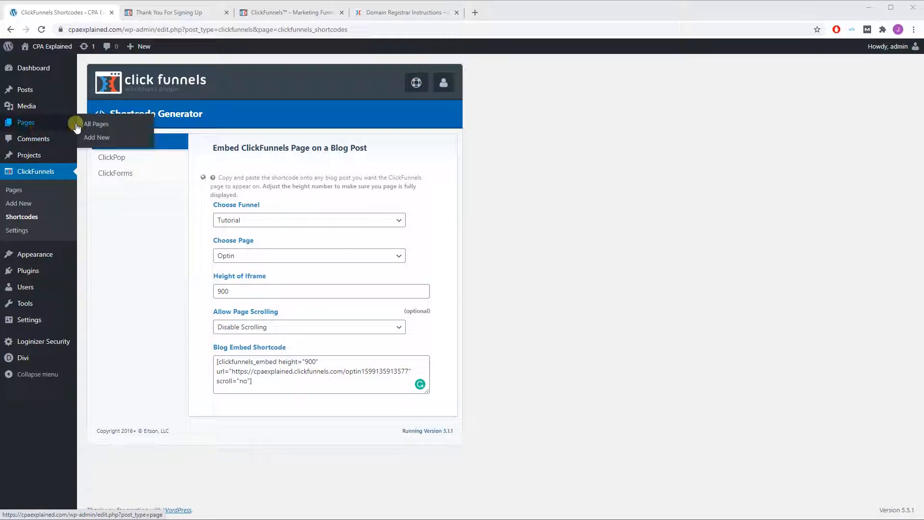
{"action": "left_click", "coordinate": [96, 123]}
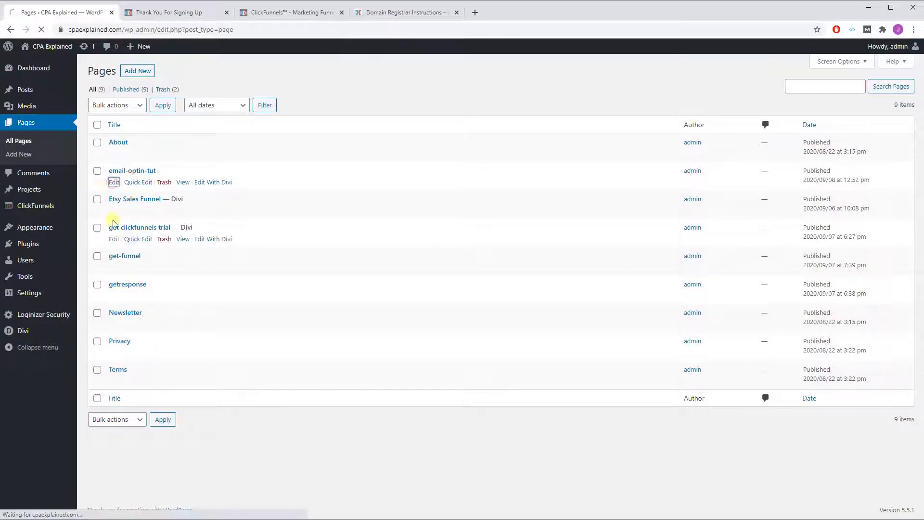
Add a Shortcode block to the email-optin-tut page for the optin embed code.
{"action": "left_click", "coordinate": [114, 182]}
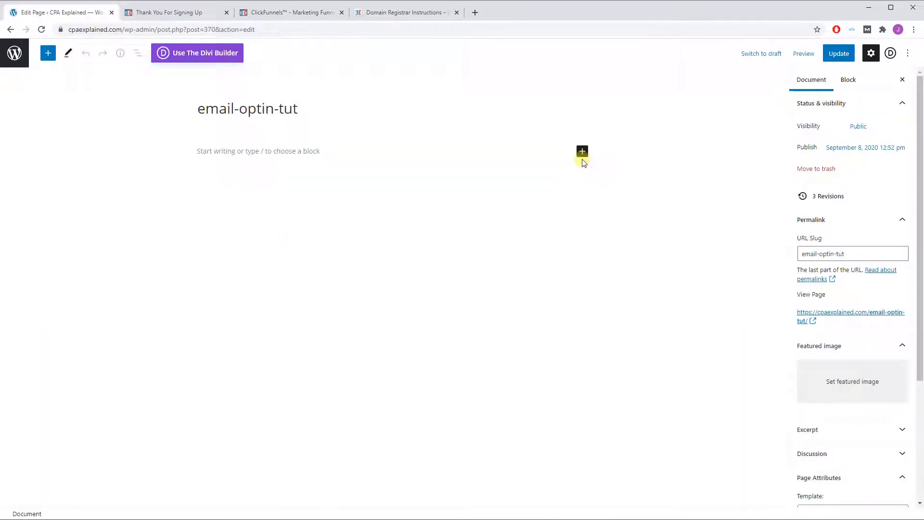
{"action": "left_click", "coordinate": [582, 152]}
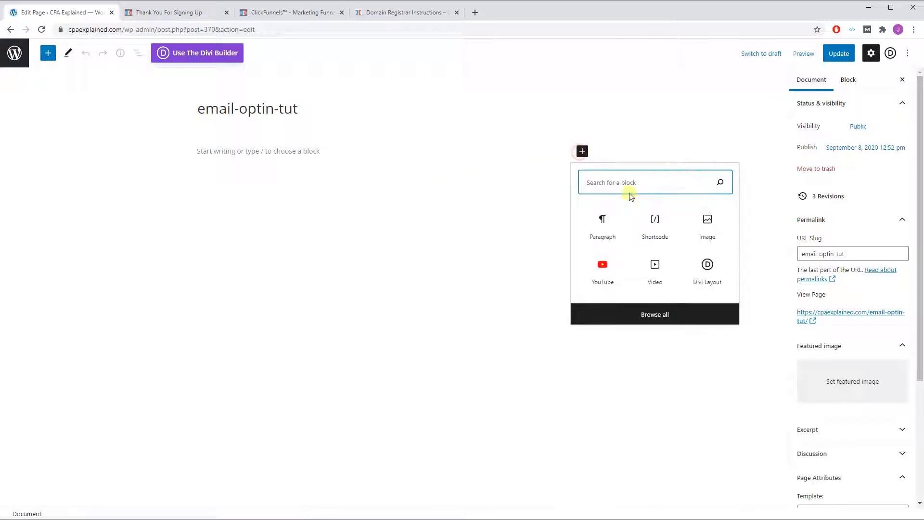
{"action": "left_click", "coordinate": [654, 224]}
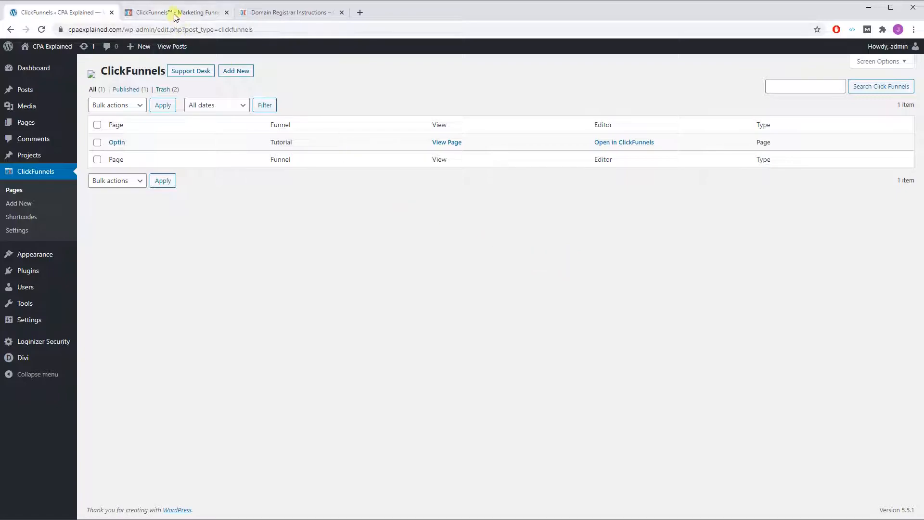
Switch back to the ClickFunnels tab showing the Sales Letter Order Form step overview.
{"action": "left_click", "coordinate": [173, 11]}
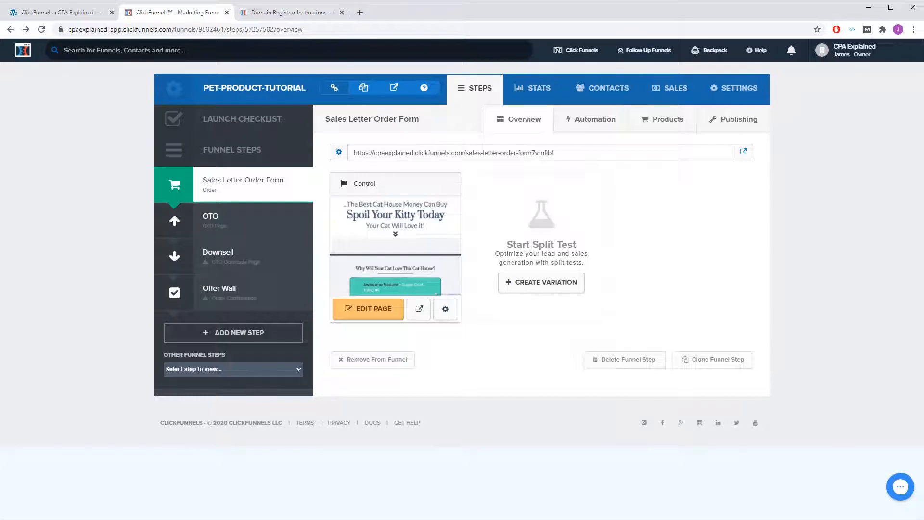